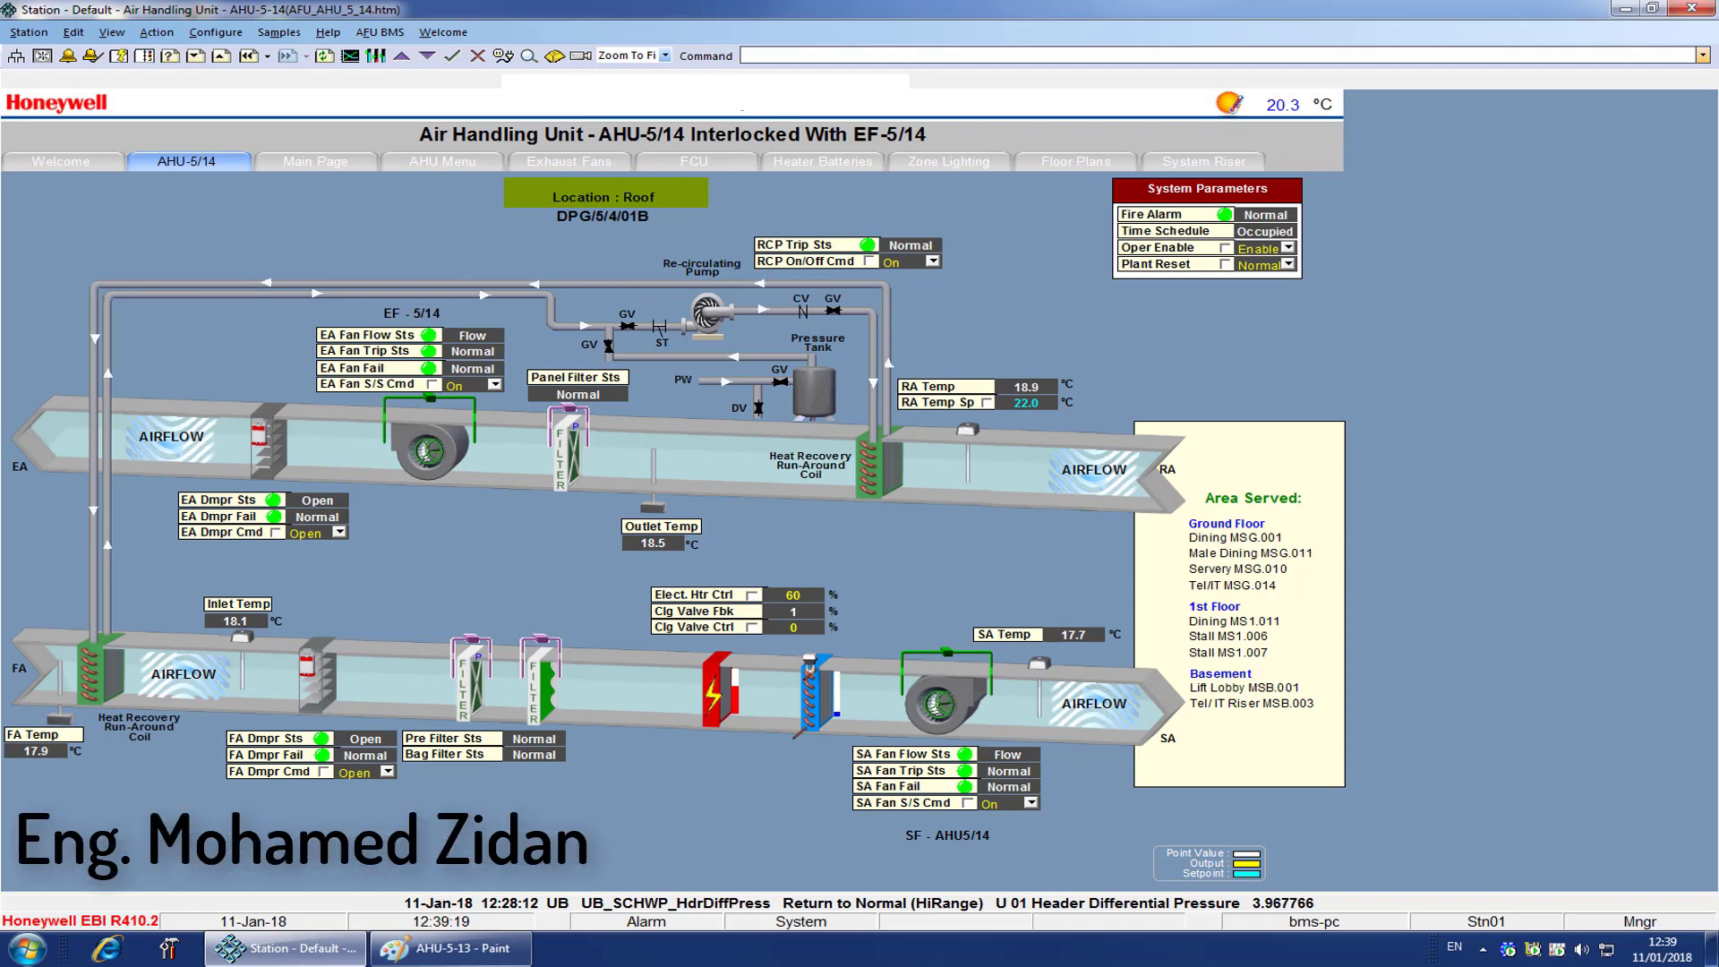
# Highlight the FA Temp sensor at the fresh air inlet before the heat recovery coil.
pyautogui.click(603, 216)
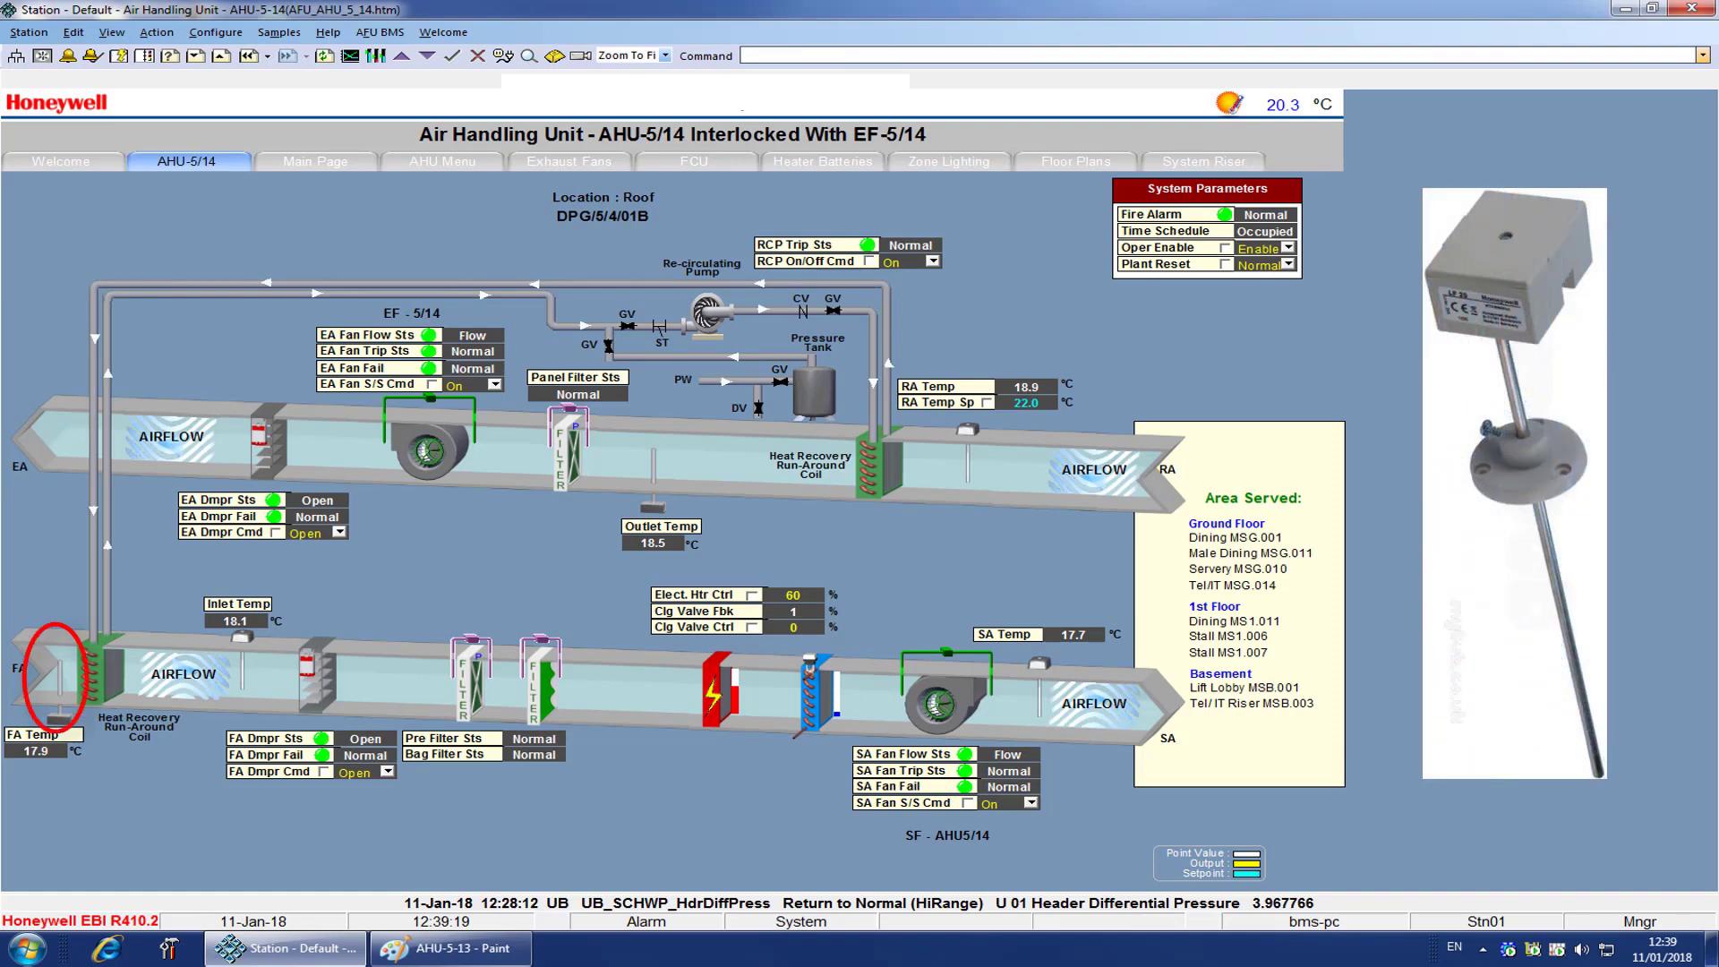
# Highlight the Inlet Temp sensor after the heat recovery coil and show its ~18 °C reading.
pyautogui.click(43, 743)
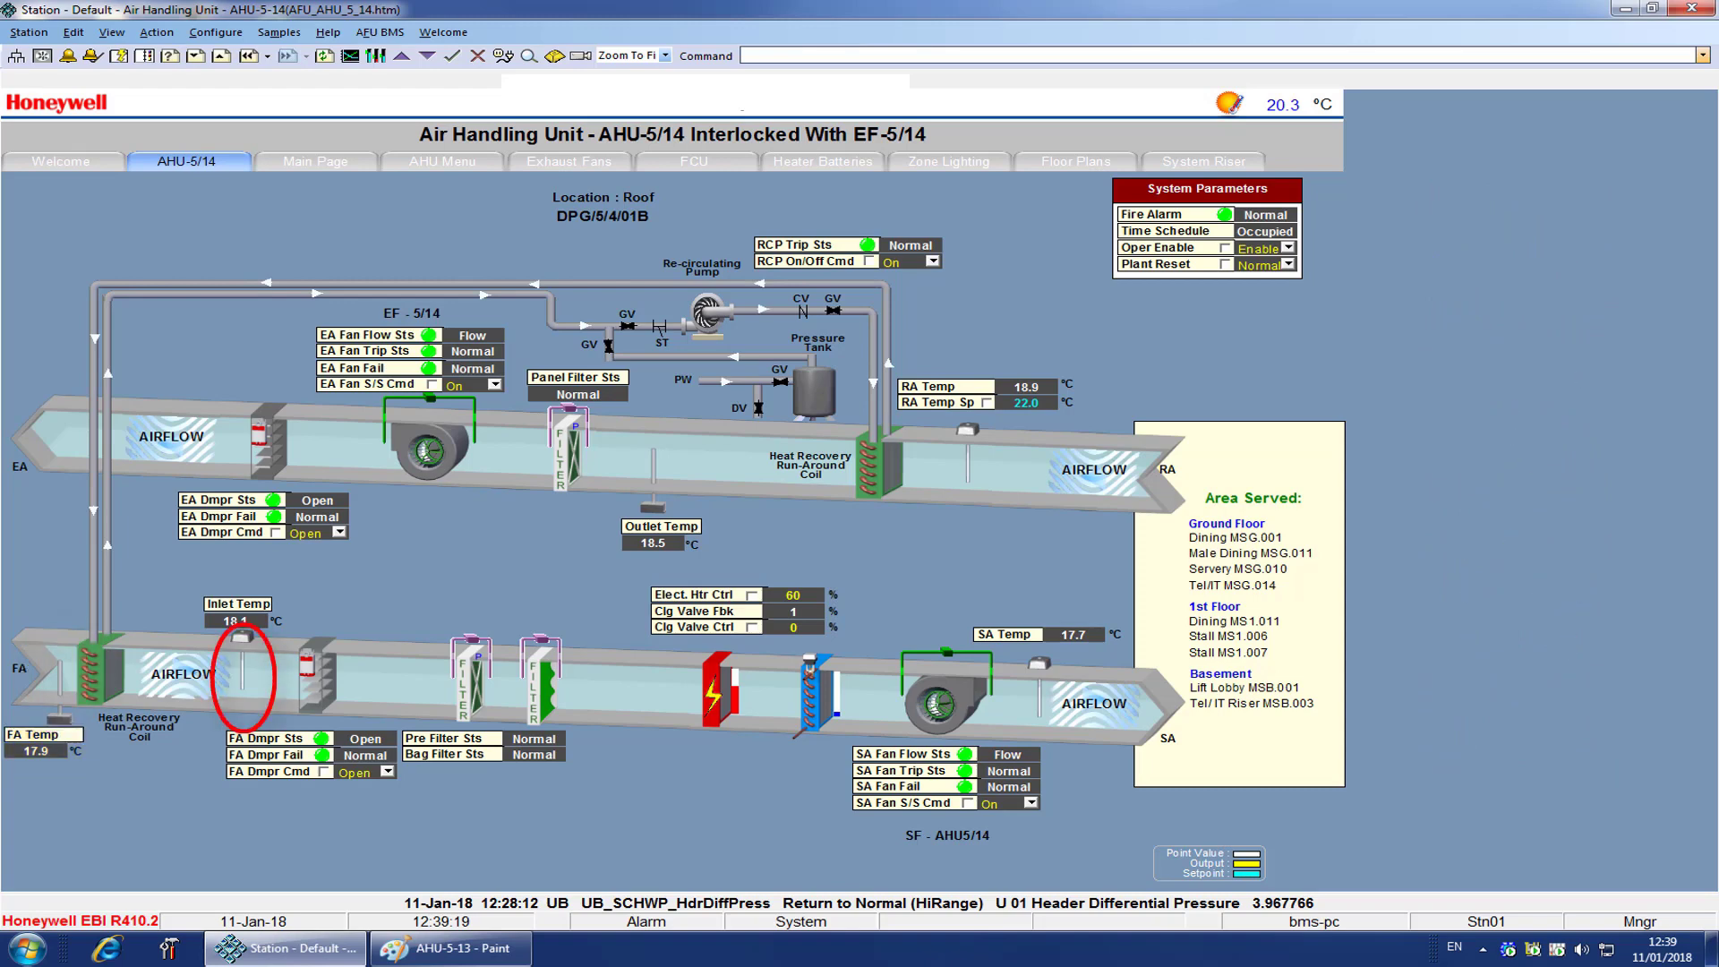
pyautogui.click(236, 604)
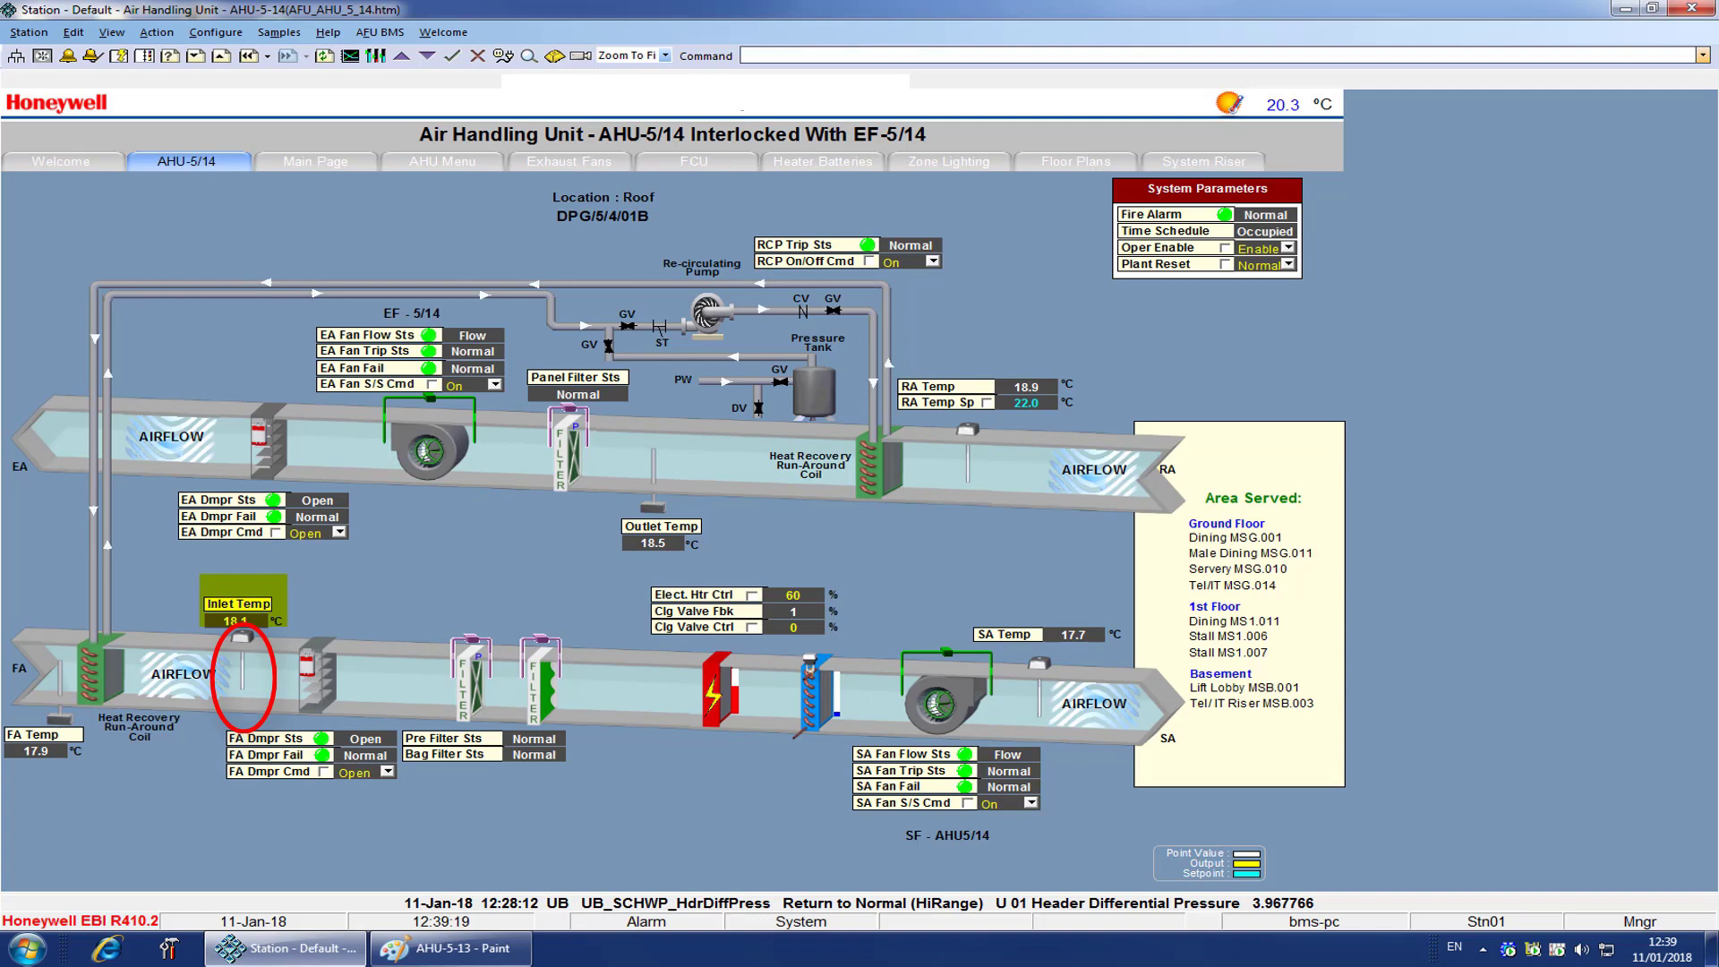